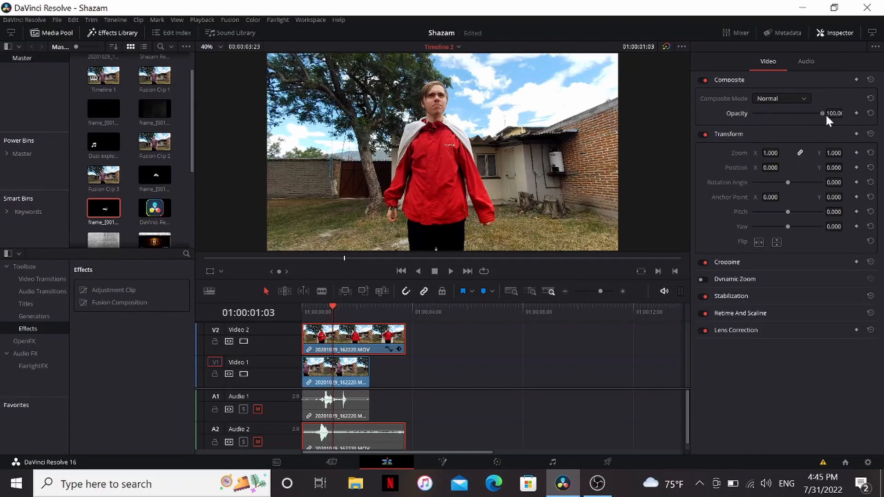
# Drop the V2 clip's Composite Opacity to about 40 and check a frame near the clips' start
pyautogui.moveTo(822, 113); pyautogui.dragTo(782, 113)
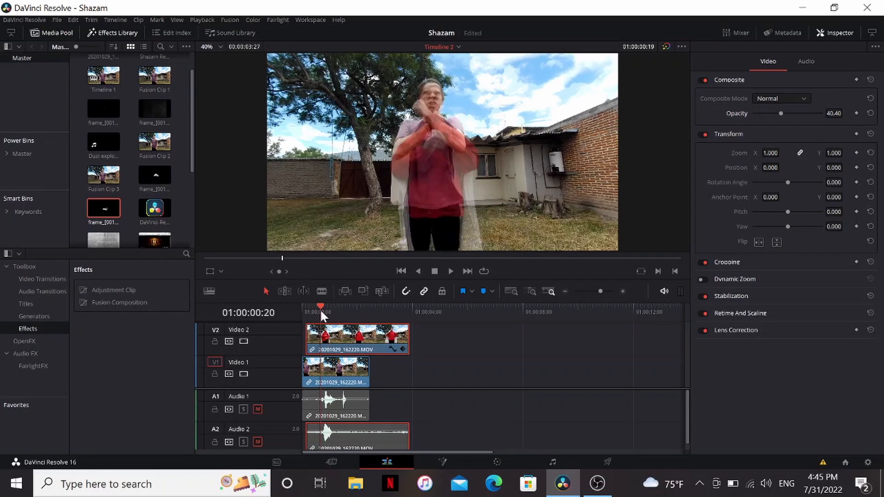
pyautogui.click(450, 272)
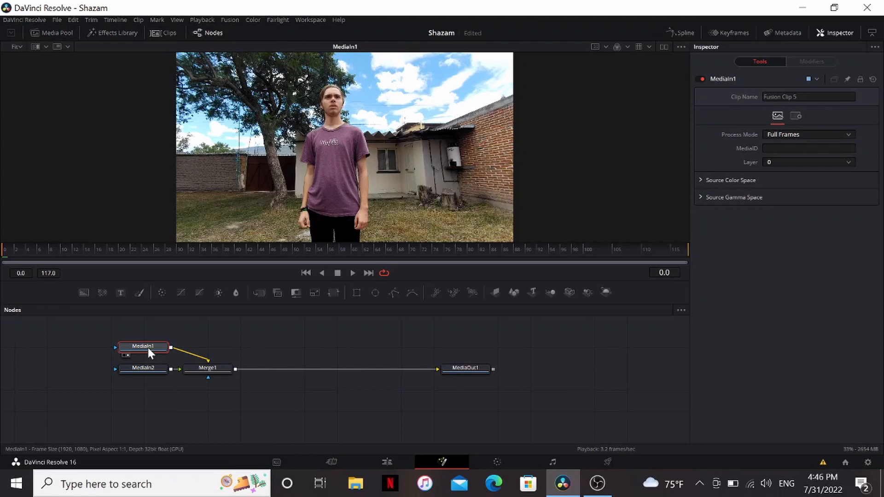
# Rename the first media input node to Me in the Rename Tool dialog
pyautogui.doubleClick(142, 346)
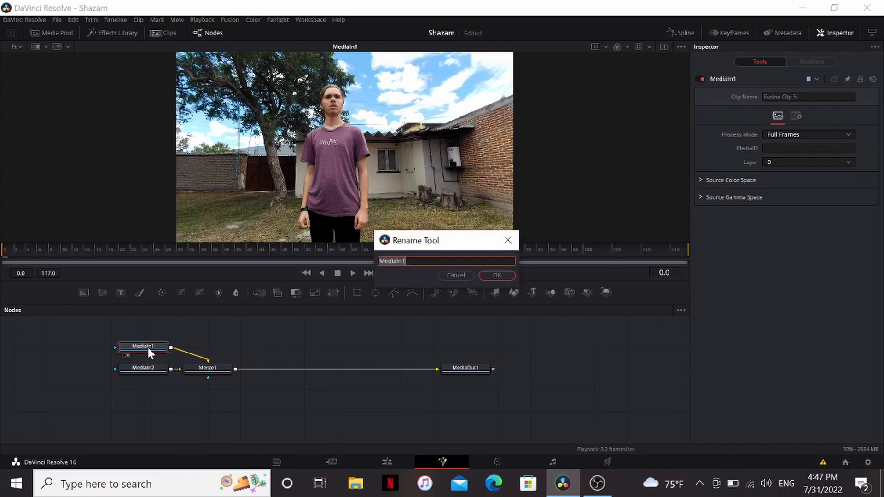
pyautogui.click(497, 276)
pyautogui.write('xf')
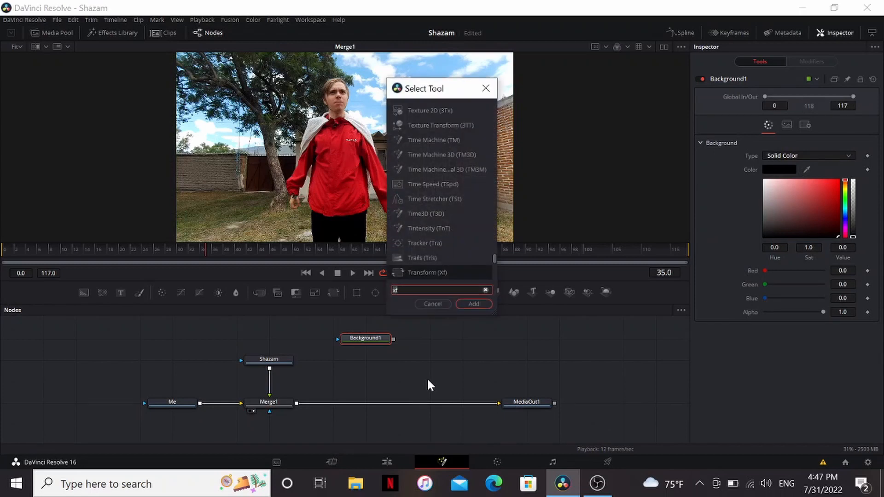
# Add the POCBlitzFXLite lightning node and disable its Exponential Glow
pyautogui.click(473, 304)
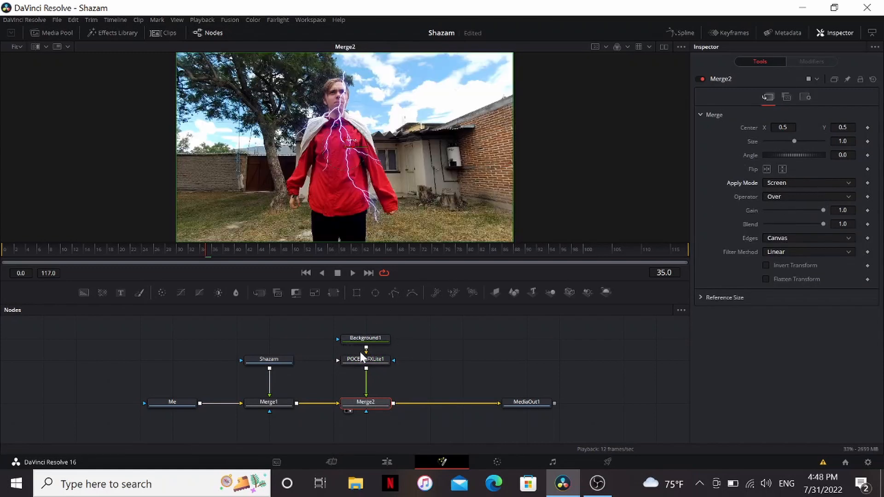
pyautogui.click(365, 360)
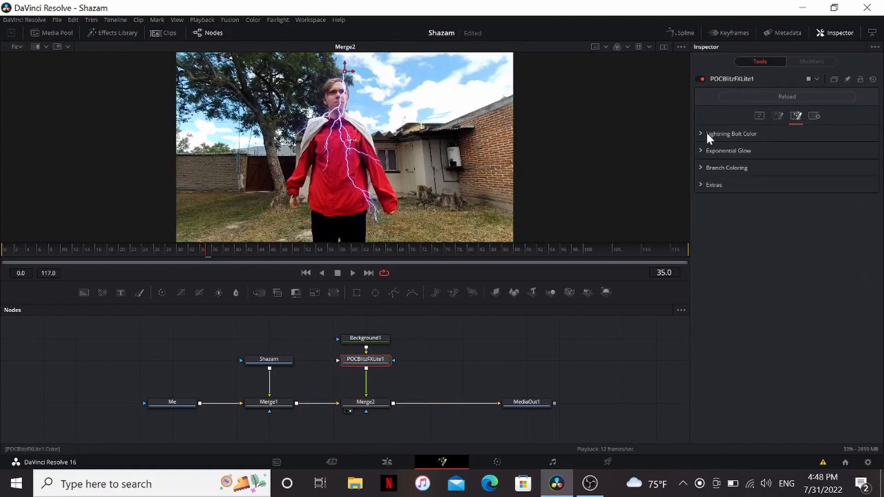
pyautogui.click(732, 134)
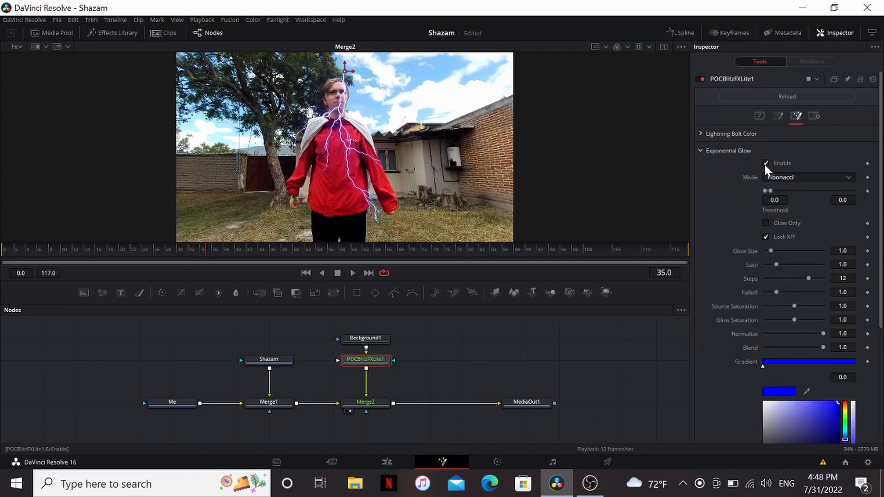
pyautogui.click(766, 163)
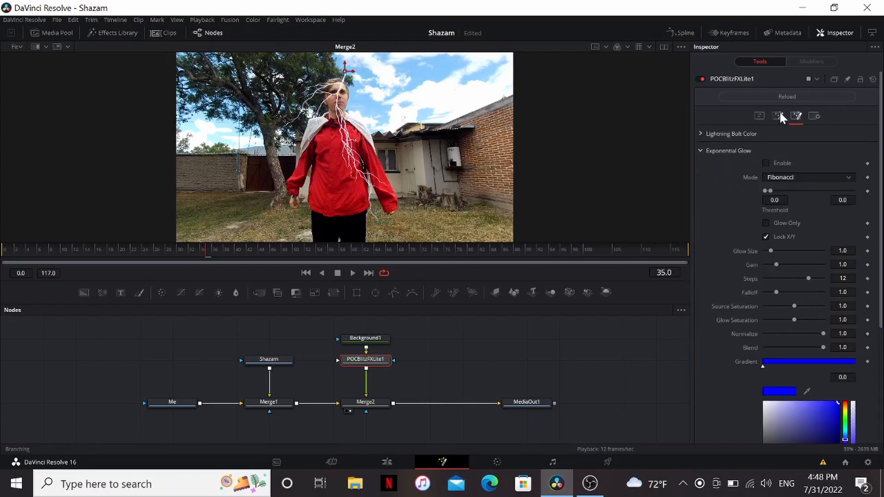
# Enable Link All for branch depths and place the bolt's Stop Position on the subject
pyautogui.click(777, 116)
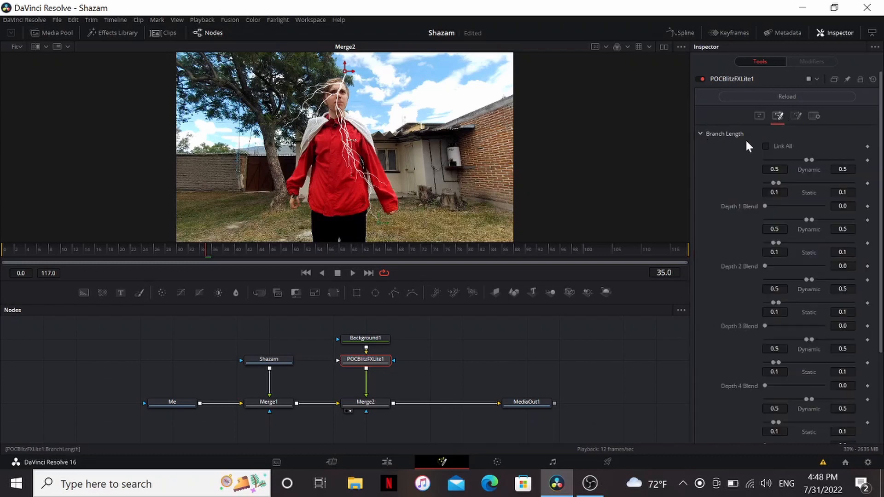
pyautogui.click(766, 146)
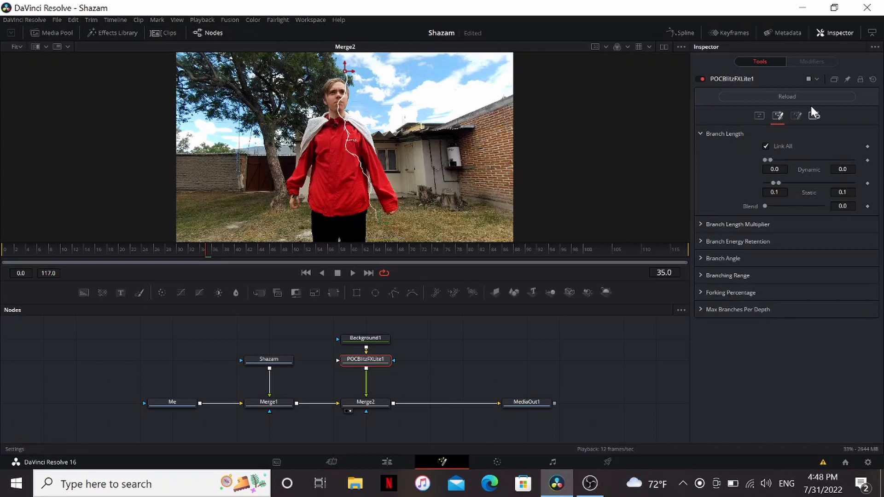
pyautogui.click(760, 115)
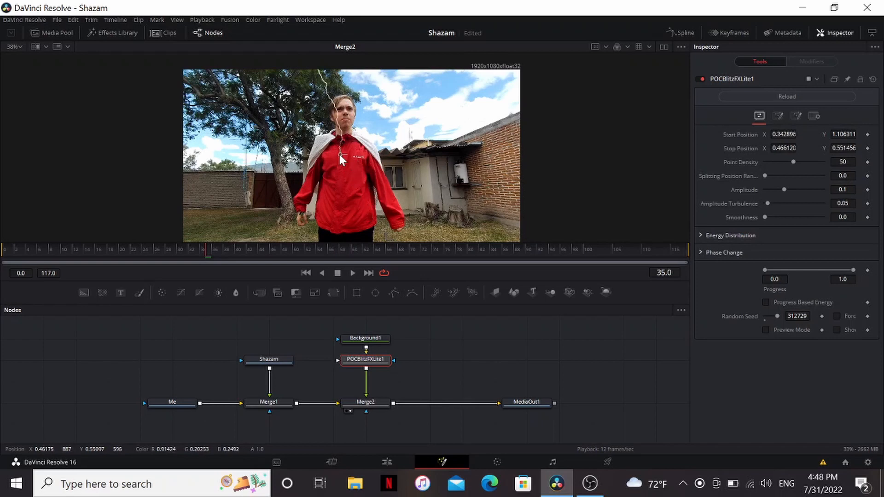
pyautogui.click(869, 148)
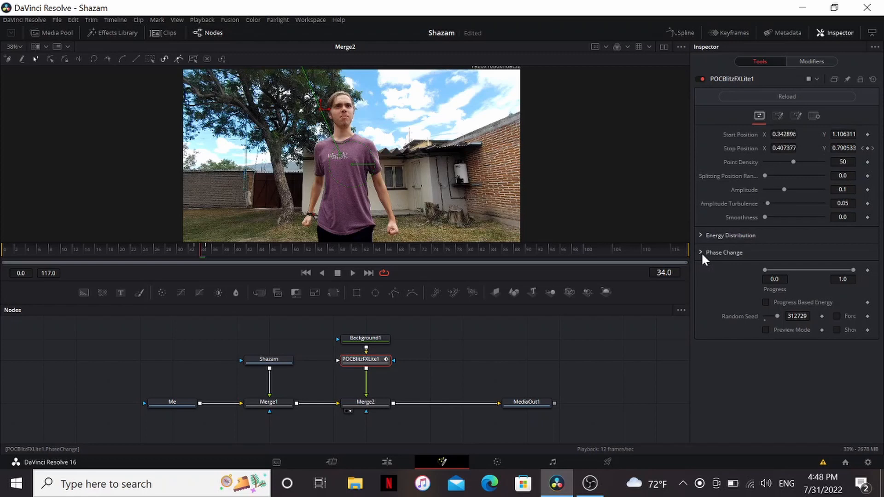
# Raise the bolt's Energy to about 3.62 under Phase Change and Energy Distribution
pyautogui.click(701, 253)
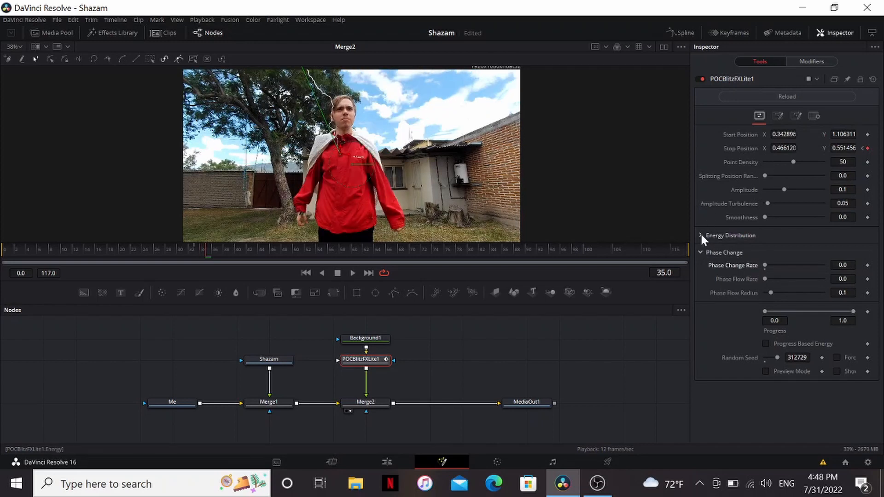
pyautogui.click(702, 235)
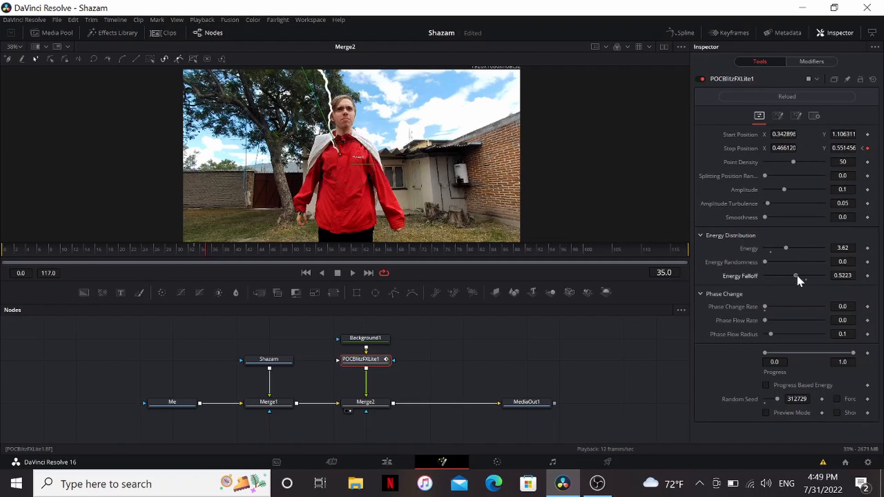
pyautogui.write('xg')
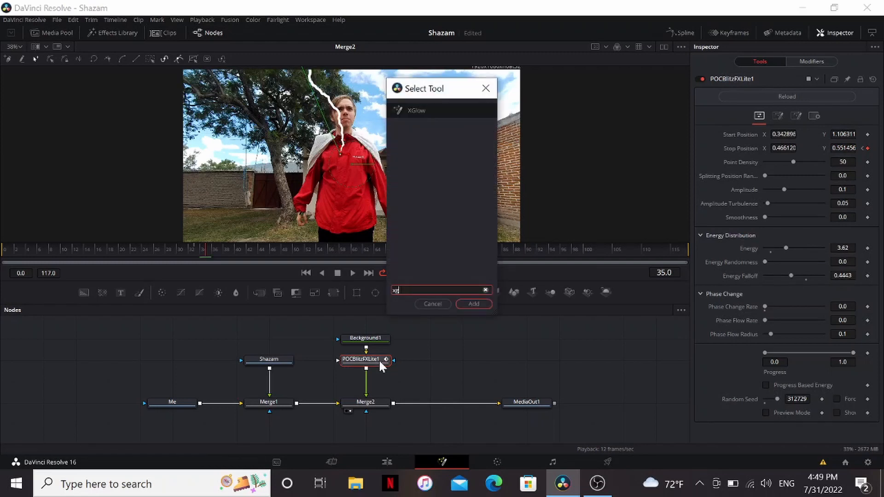
# Add a light-blue XGlow to the bolt and fade Merge2's Blend toward zero
pyautogui.click(474, 304)
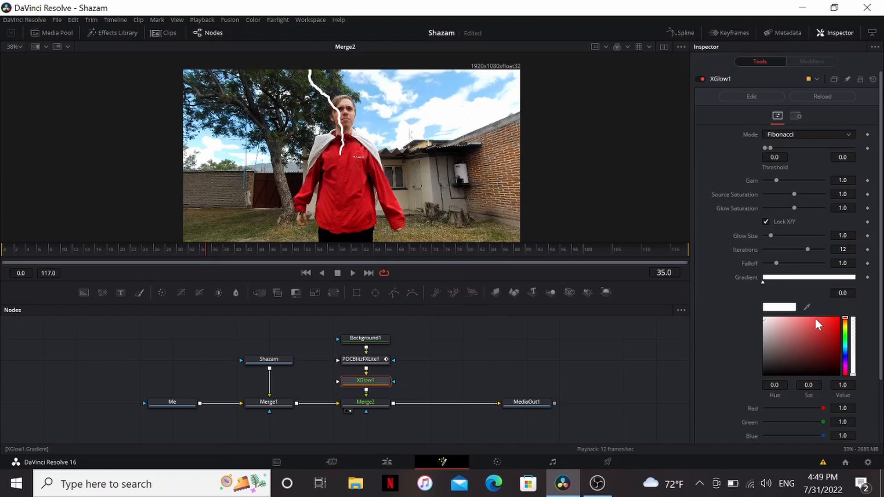
pyautogui.click(802, 332)
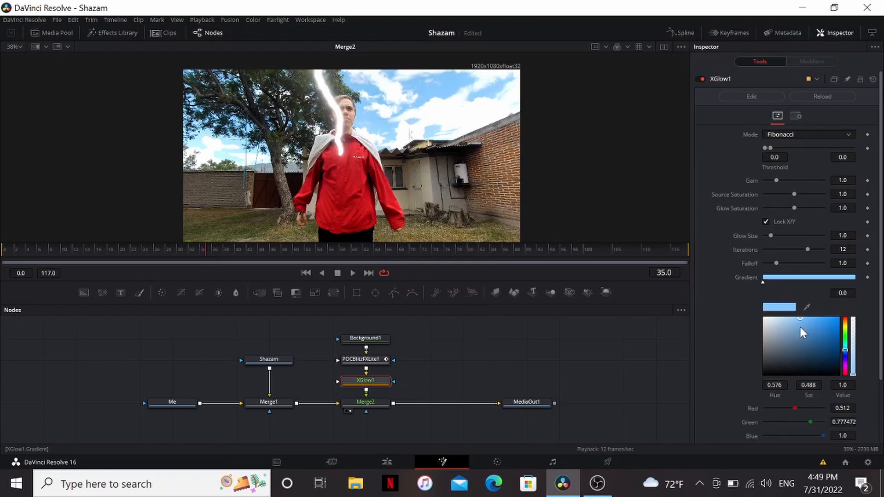
pyautogui.click(365, 402)
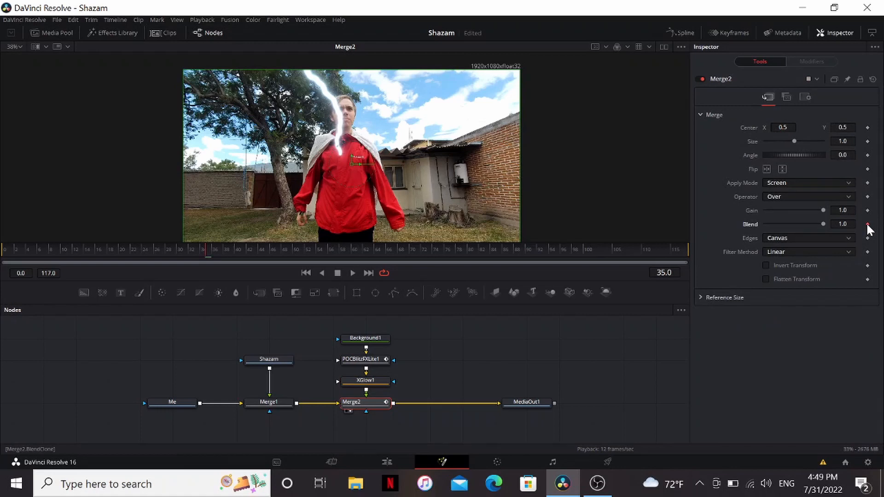
pyautogui.moveTo(824, 224); pyautogui.dragTo(781, 224)
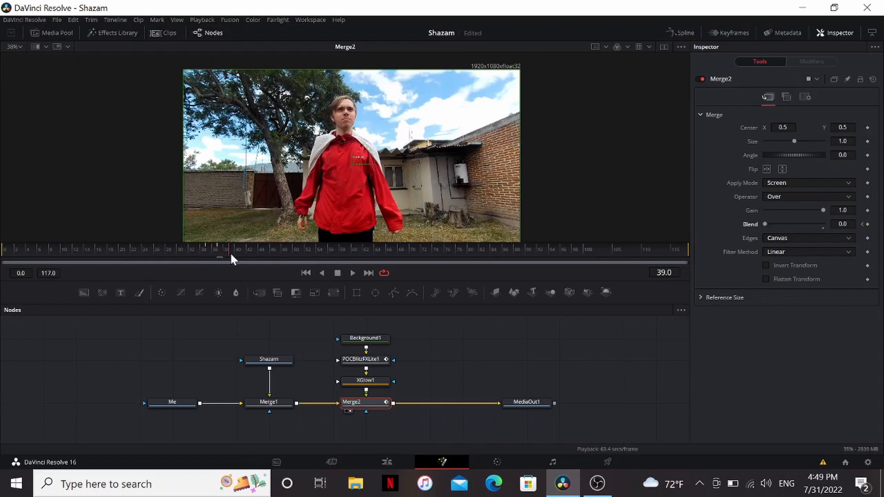
pyautogui.click(527, 402)
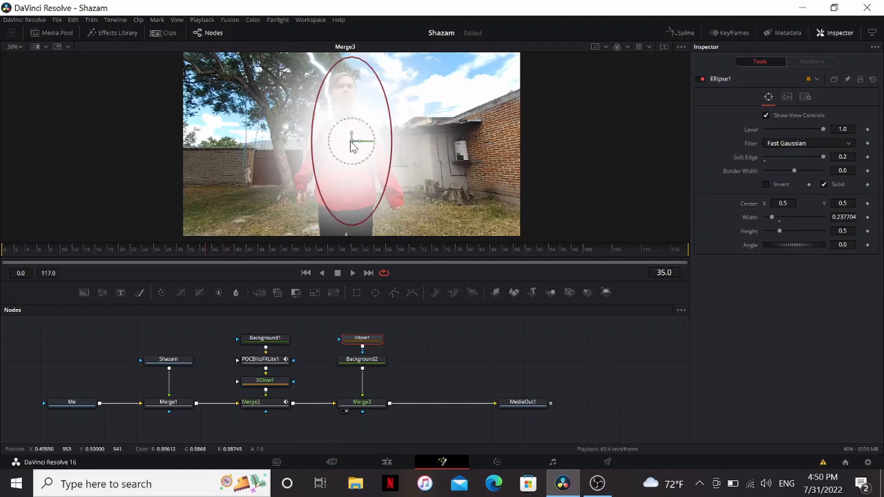
# Add the Background2 white flash masked by Ellipse1 and adjust the mask's level
pyautogui.click(362, 402)
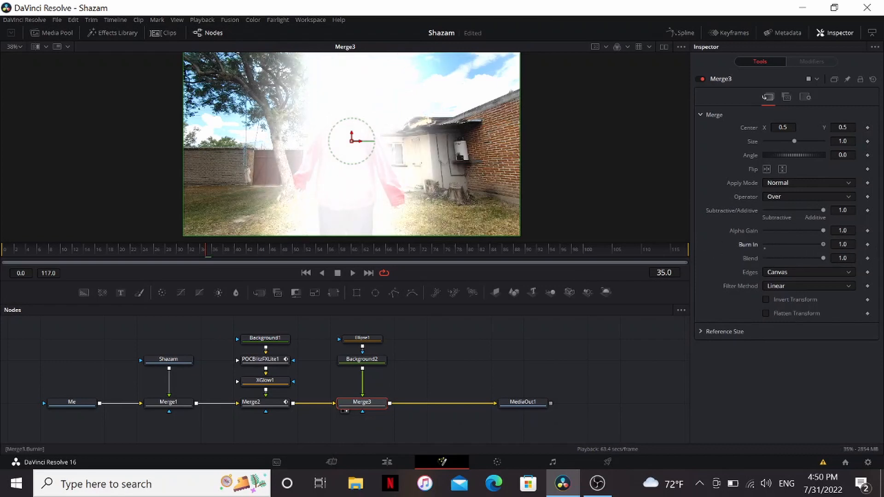
pyautogui.click(362, 339)
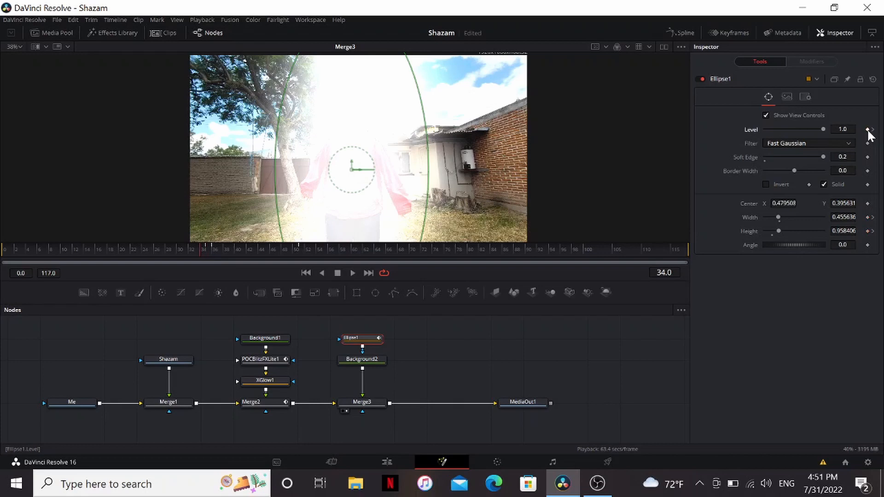
pyautogui.moveTo(822, 129); pyautogui.dragTo(765, 129)
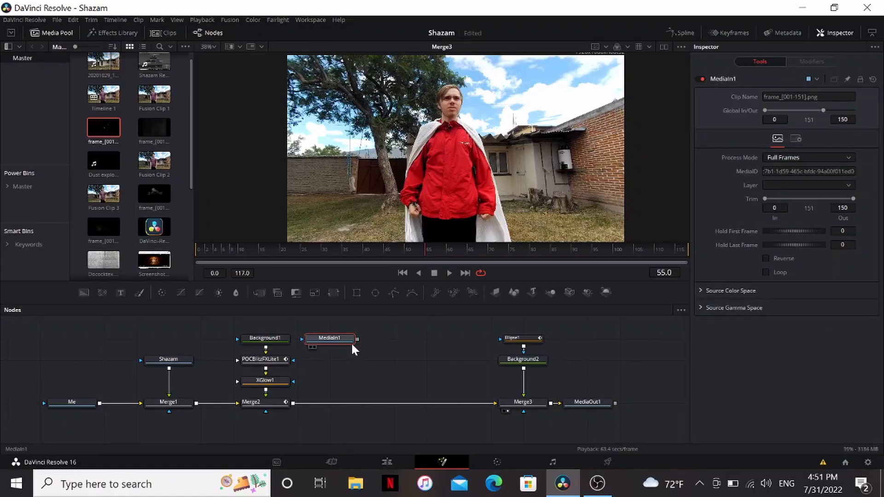
# Merge the masked smoke burst into Merge4 in Screen mode and jump to the transformation frame
pyautogui.click(330, 338)
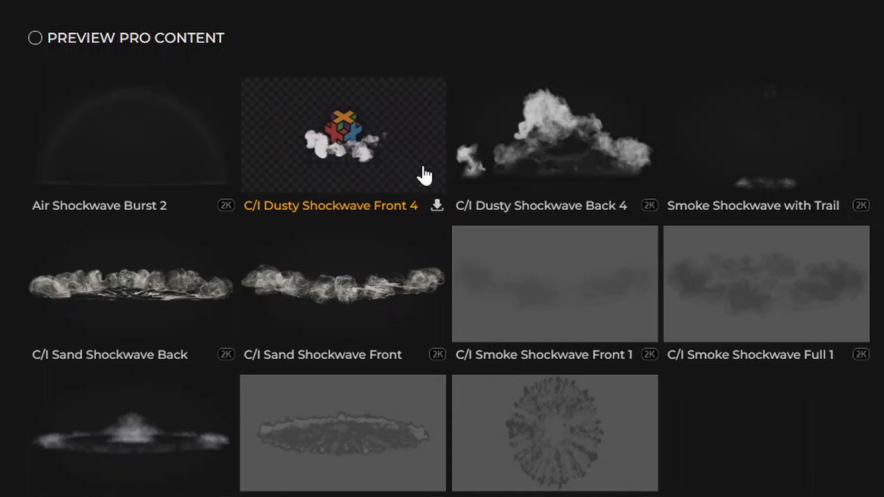
pyautogui.moveTo(555, 130)
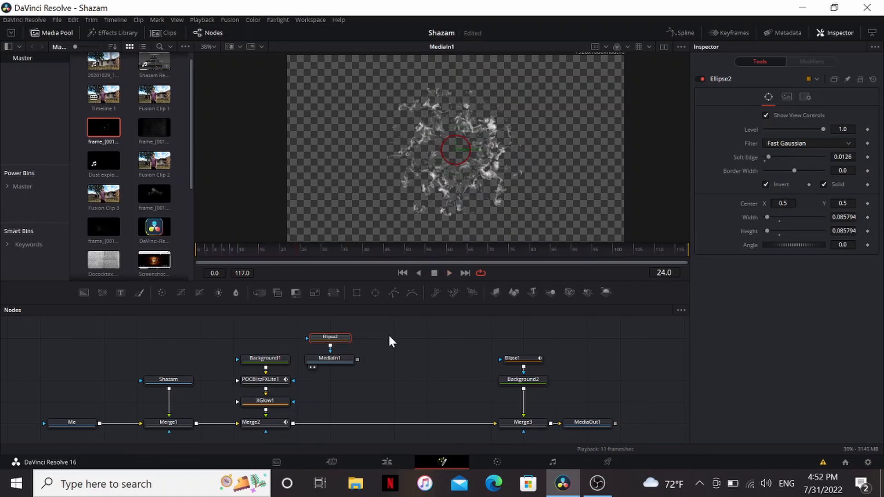
pyautogui.click(808, 183)
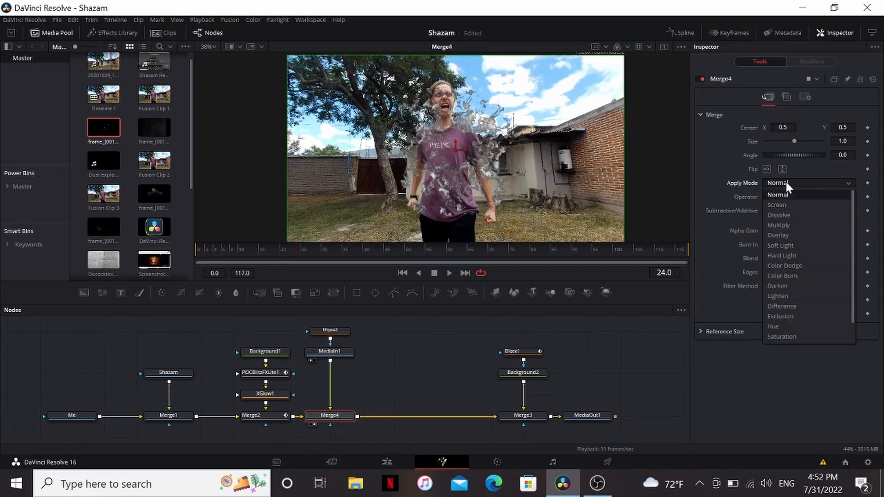
pyautogui.click(776, 205)
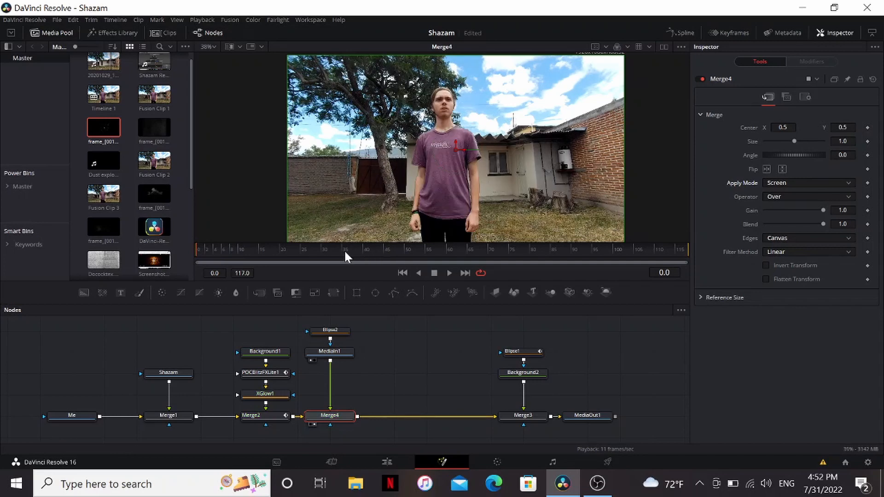
pyautogui.click(329, 351)
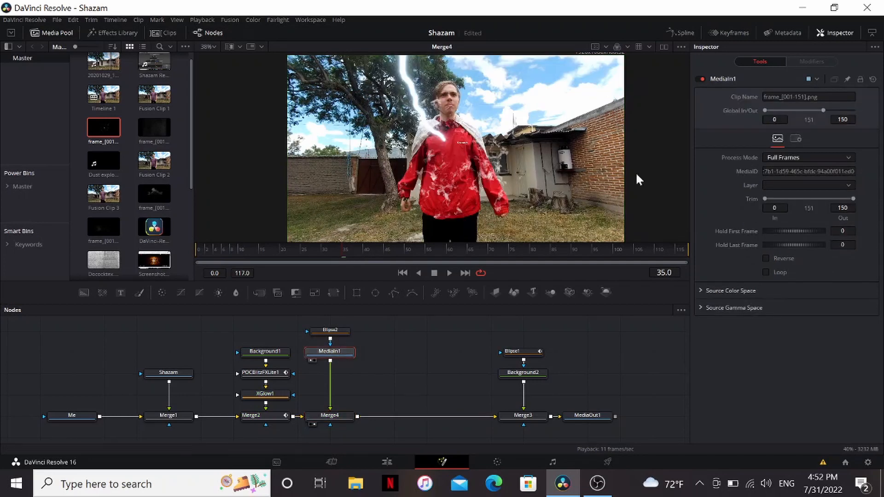
pyautogui.click(729, 32)
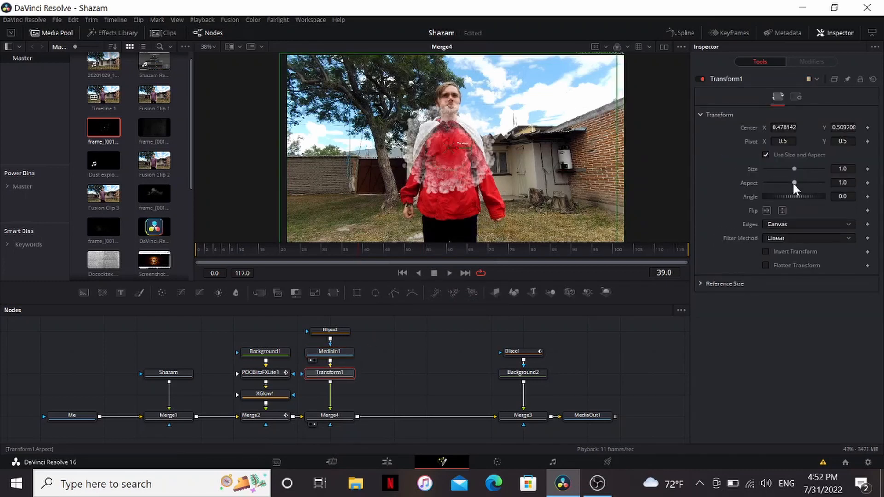
# Adjust the smoke burst's Transform so it sits over the person's chest
pyautogui.moveTo(794, 183); pyautogui.dragTo(798, 183)
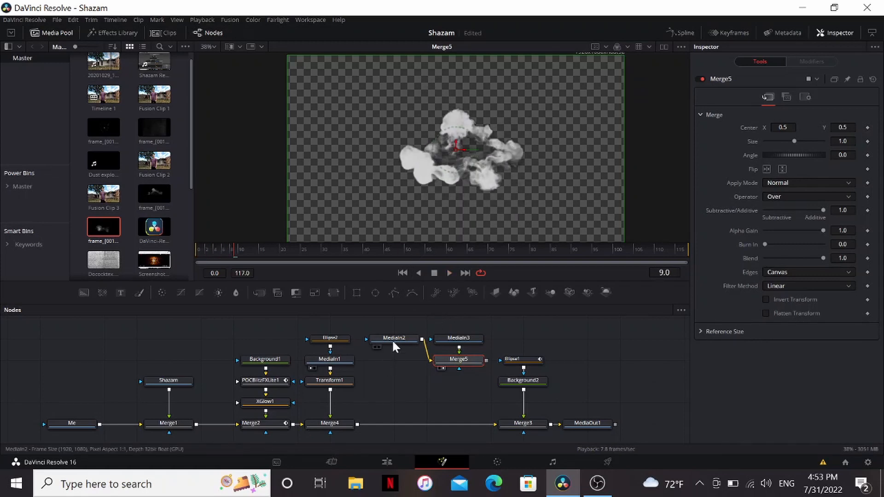
# Retime and position the second smoke shockwave around the person, then lower Merge4's Blend
pyautogui.click(459, 339)
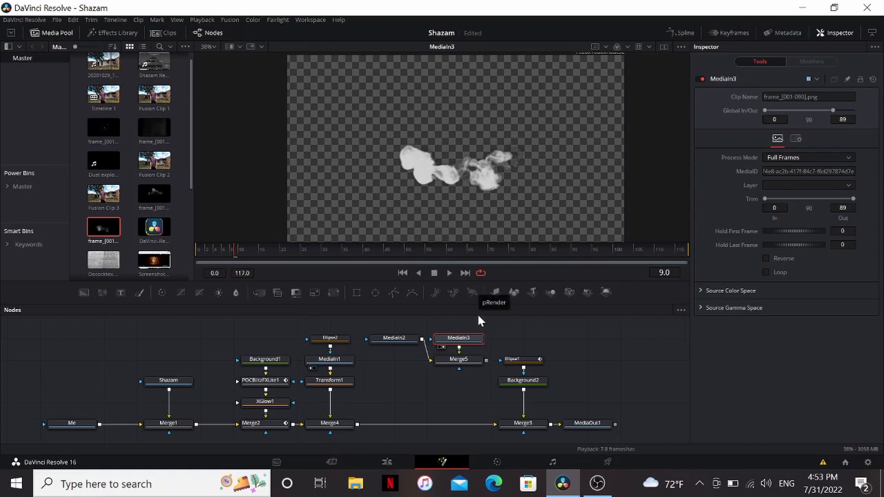
pyautogui.moveTo(477, 383)
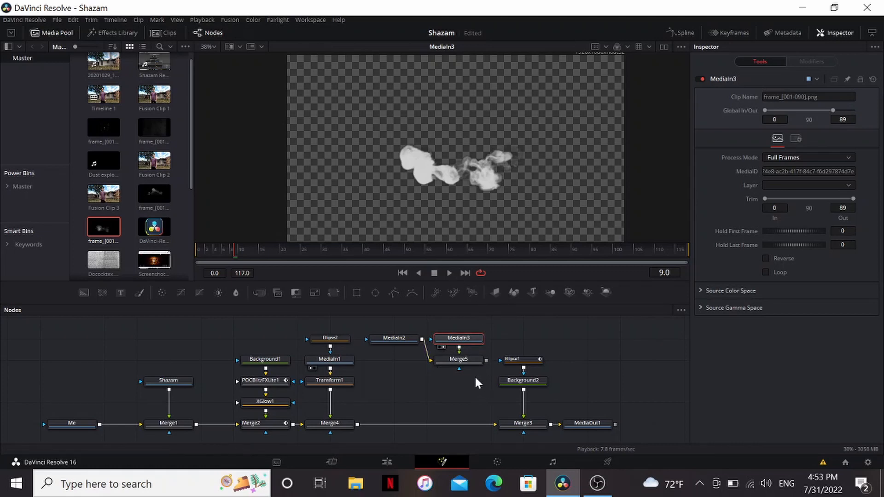
pyautogui.click(394, 338)
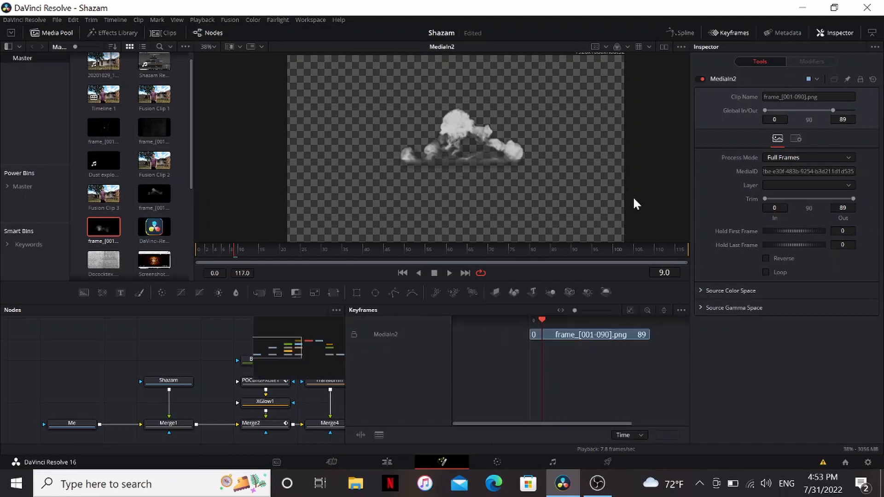
pyautogui.moveTo(539, 334); pyautogui.dragTo(564, 334)
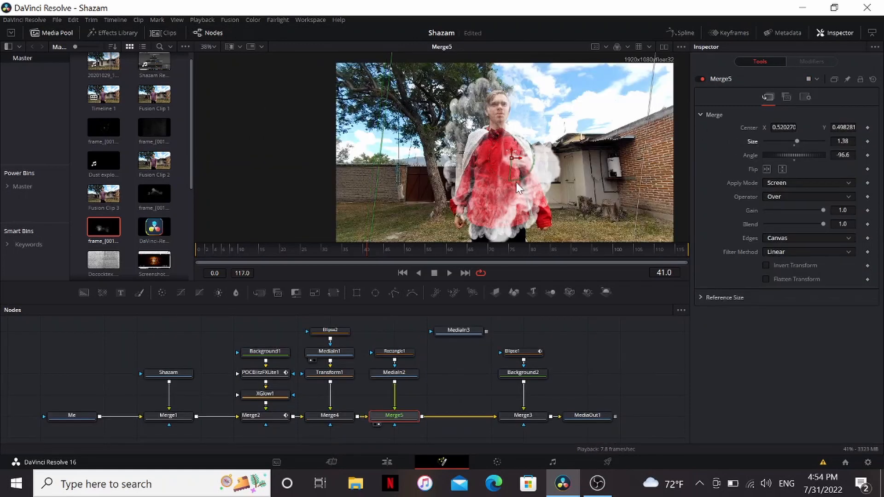
pyautogui.moveTo(518, 187); pyautogui.dragTo(511, 164)
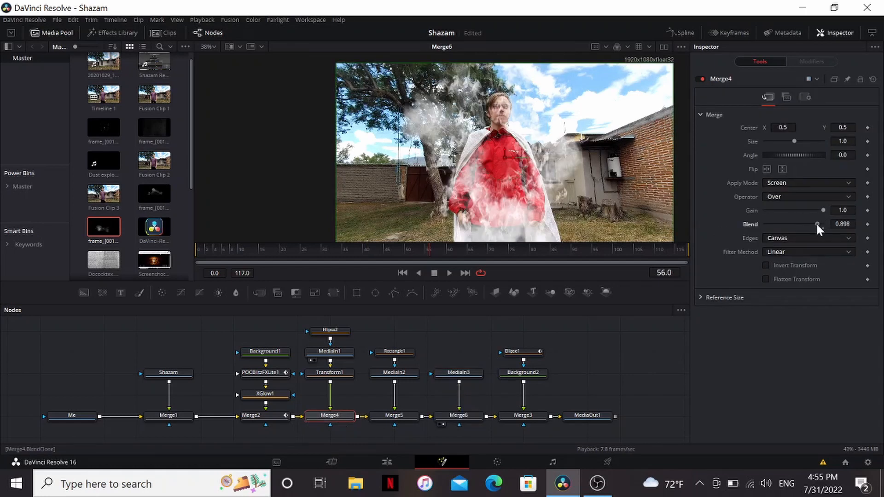
pyautogui.moveTo(819, 225); pyautogui.dragTo(799, 224)
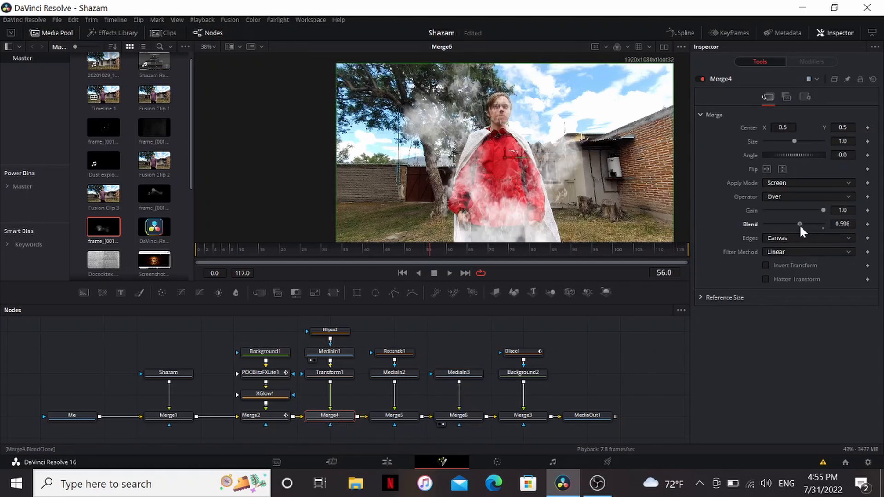